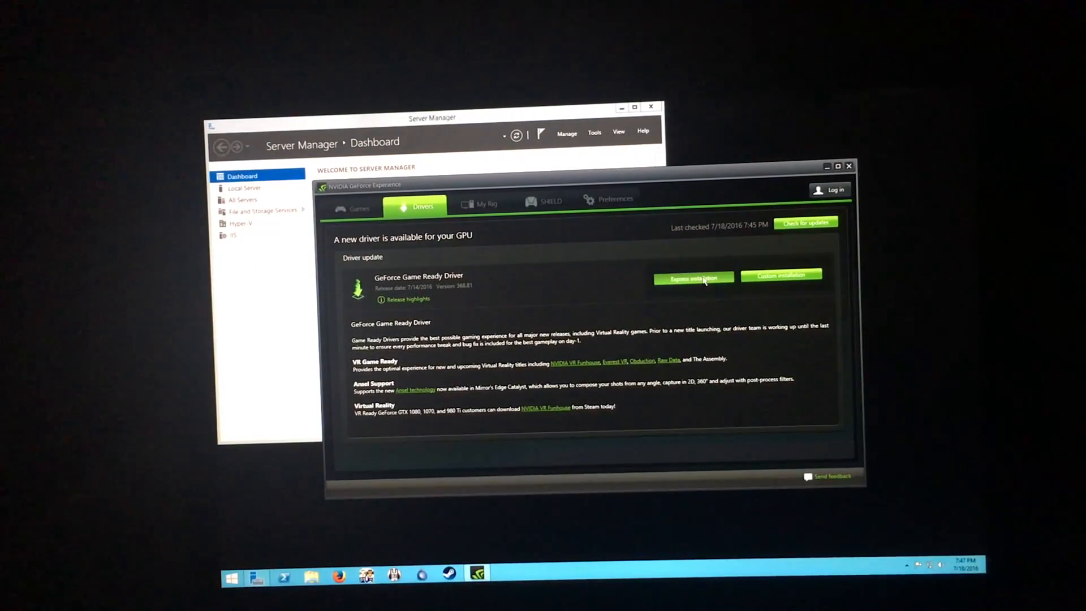
Step: Start the express installation of GeForce Game Ready Driver 368.81 from the Drivers tab
left_click(693, 277)
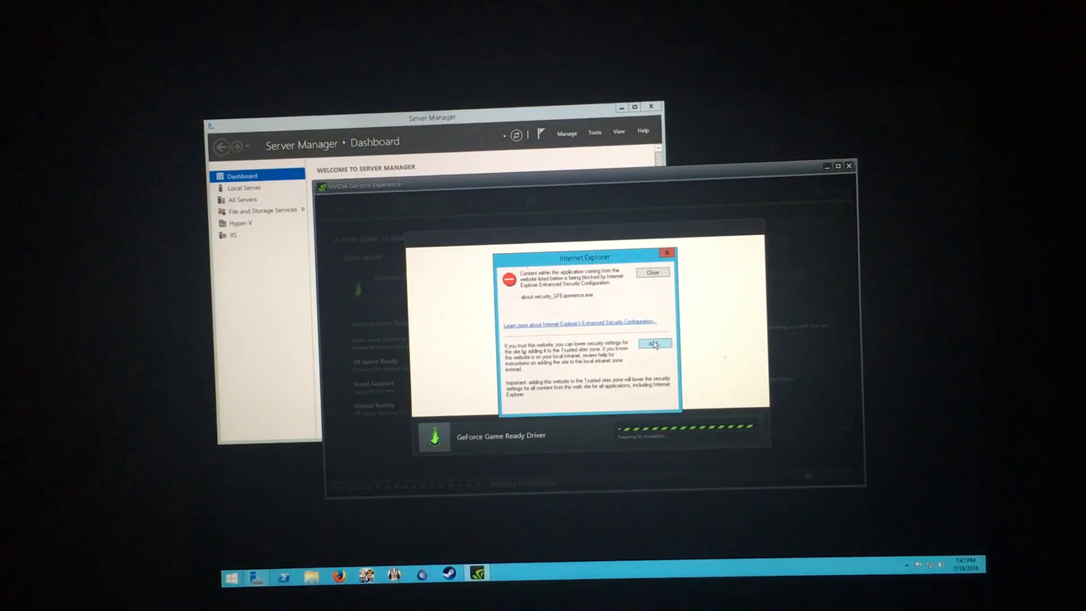
Step: Add the blocked GFExperience page and the next NVIDIA address to Internet Explorer's trusted sites
left_click(654, 343)
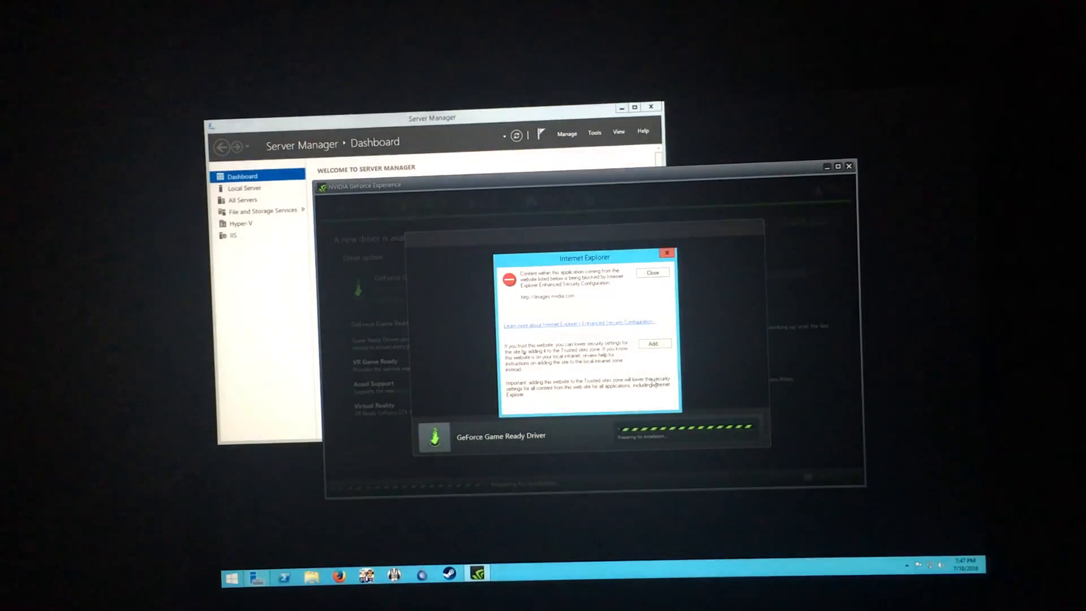
left_click(654, 343)
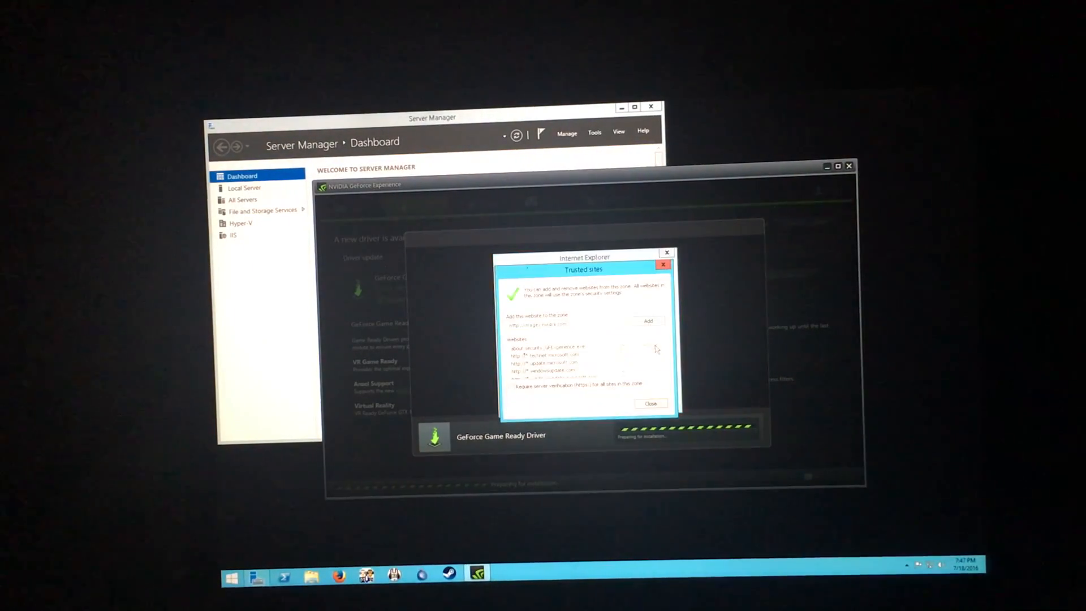